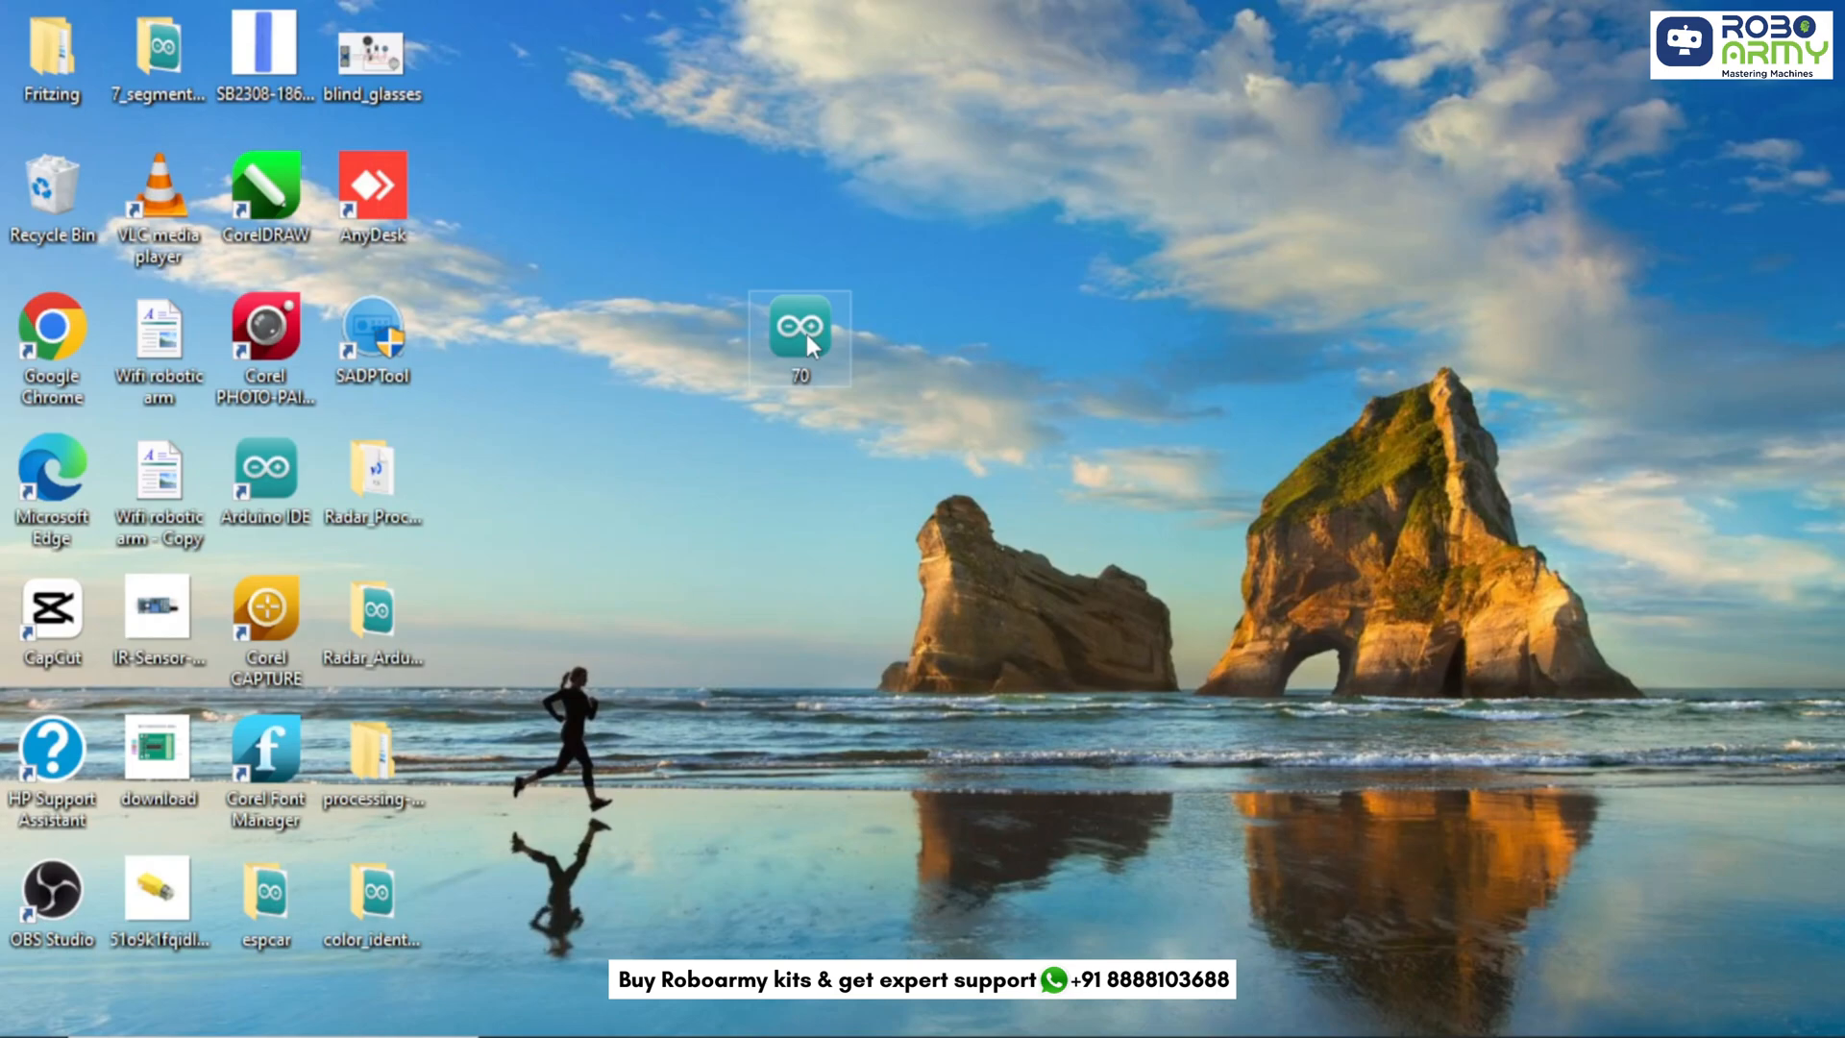
Step: Open the '70' sketch from the desktop in Arduino IDE
{"action": "double_click", "coordinate": [801, 326]}
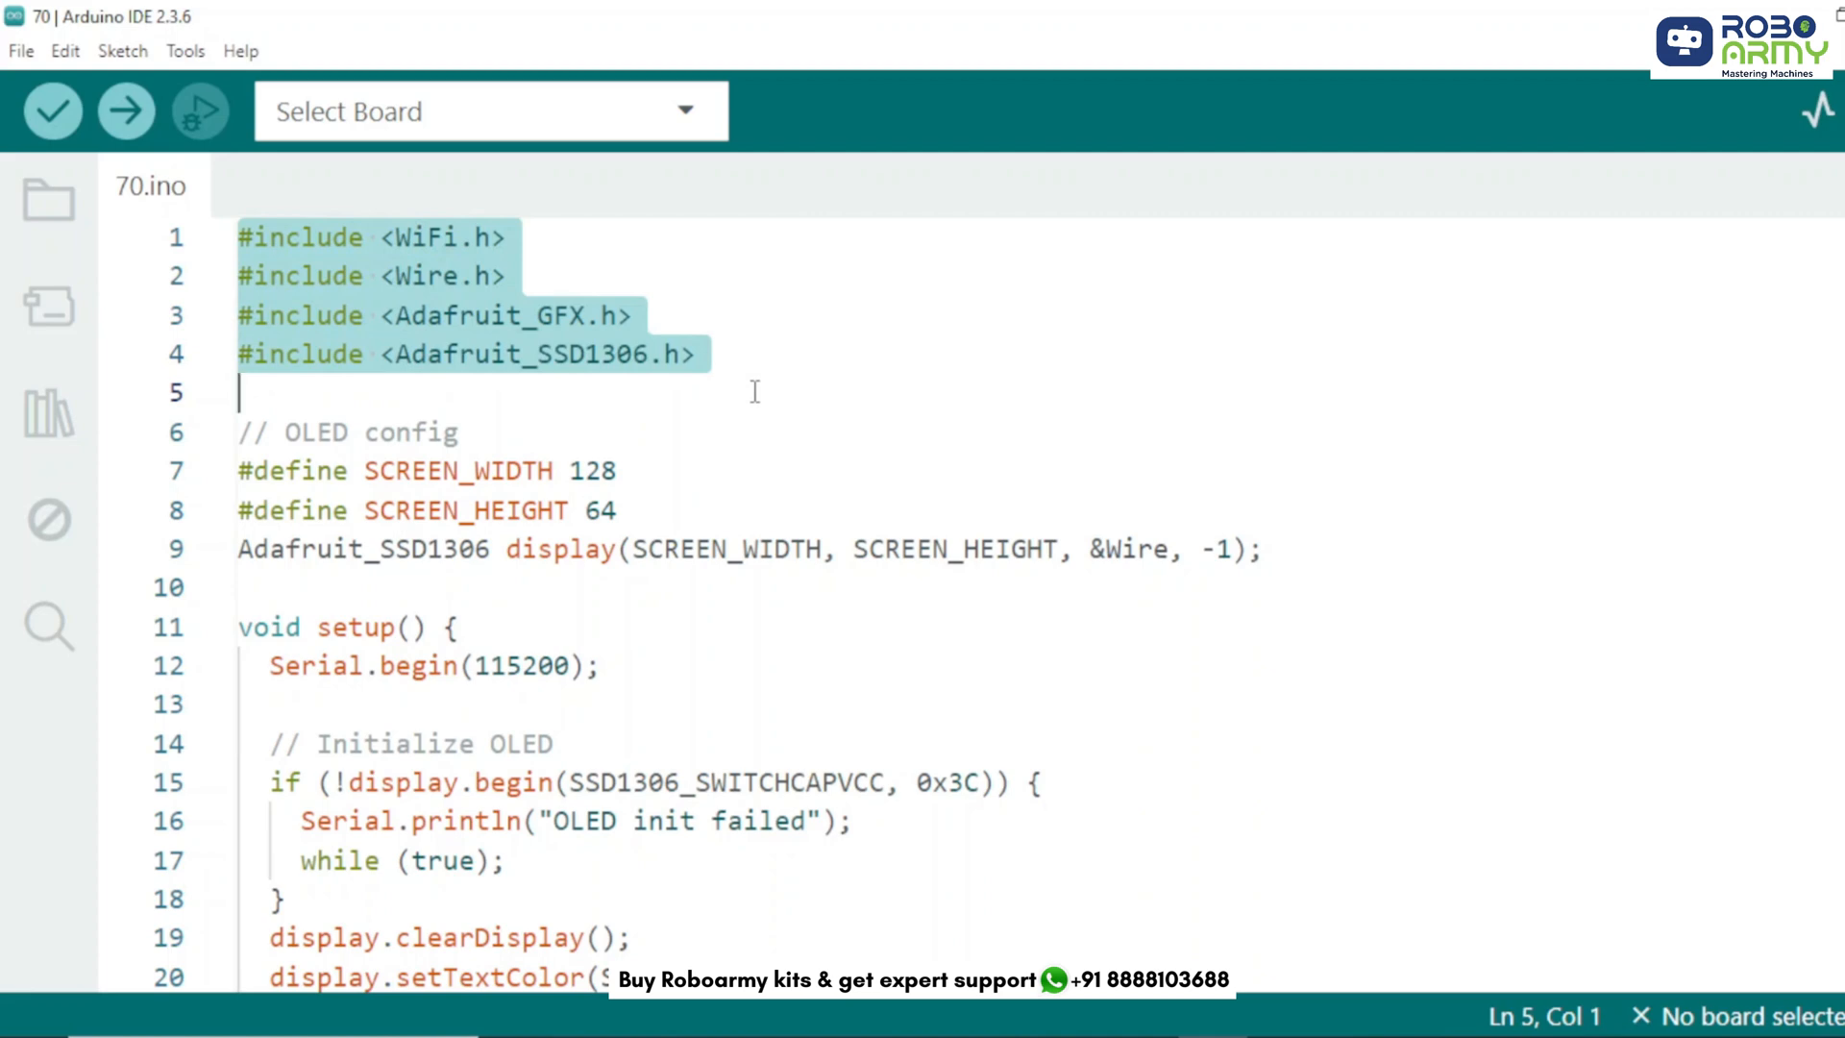
{"action": "left_click", "coordinate": [508, 237]}
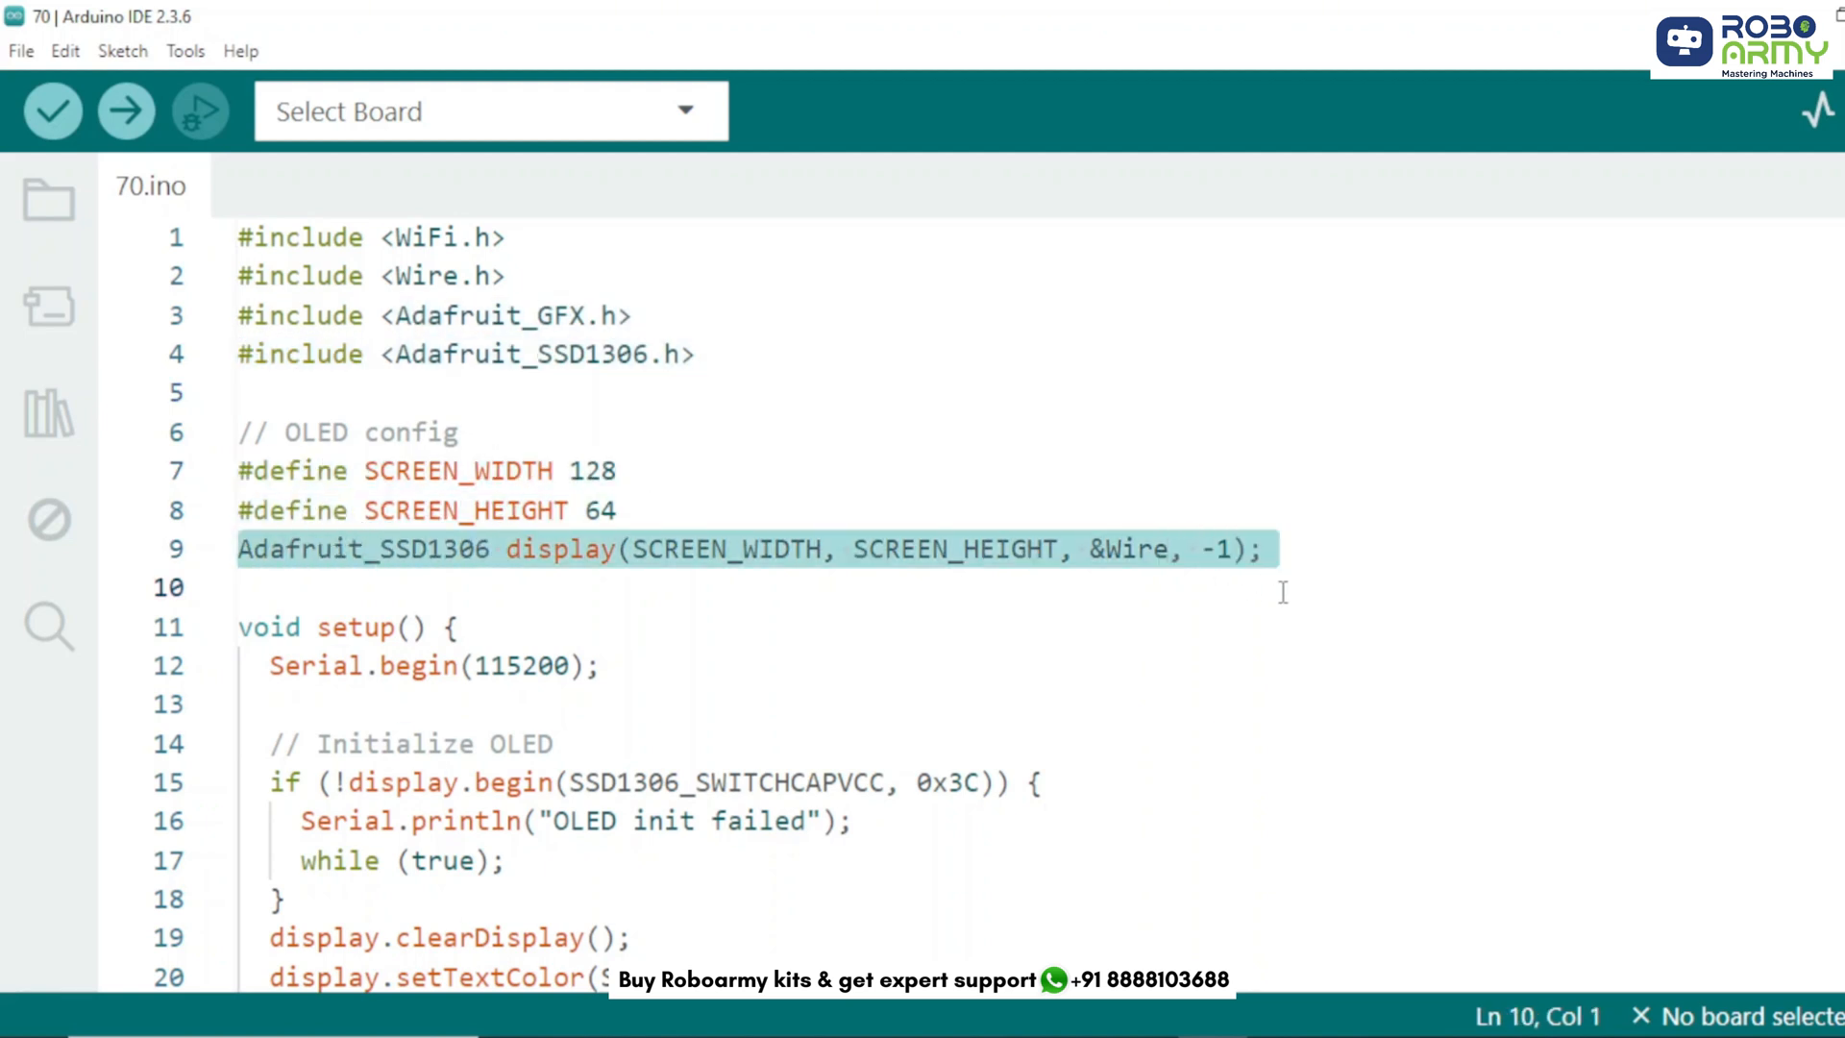
{"action": "scroll", "scroll_direction": "down", "scroll_amount": 3}
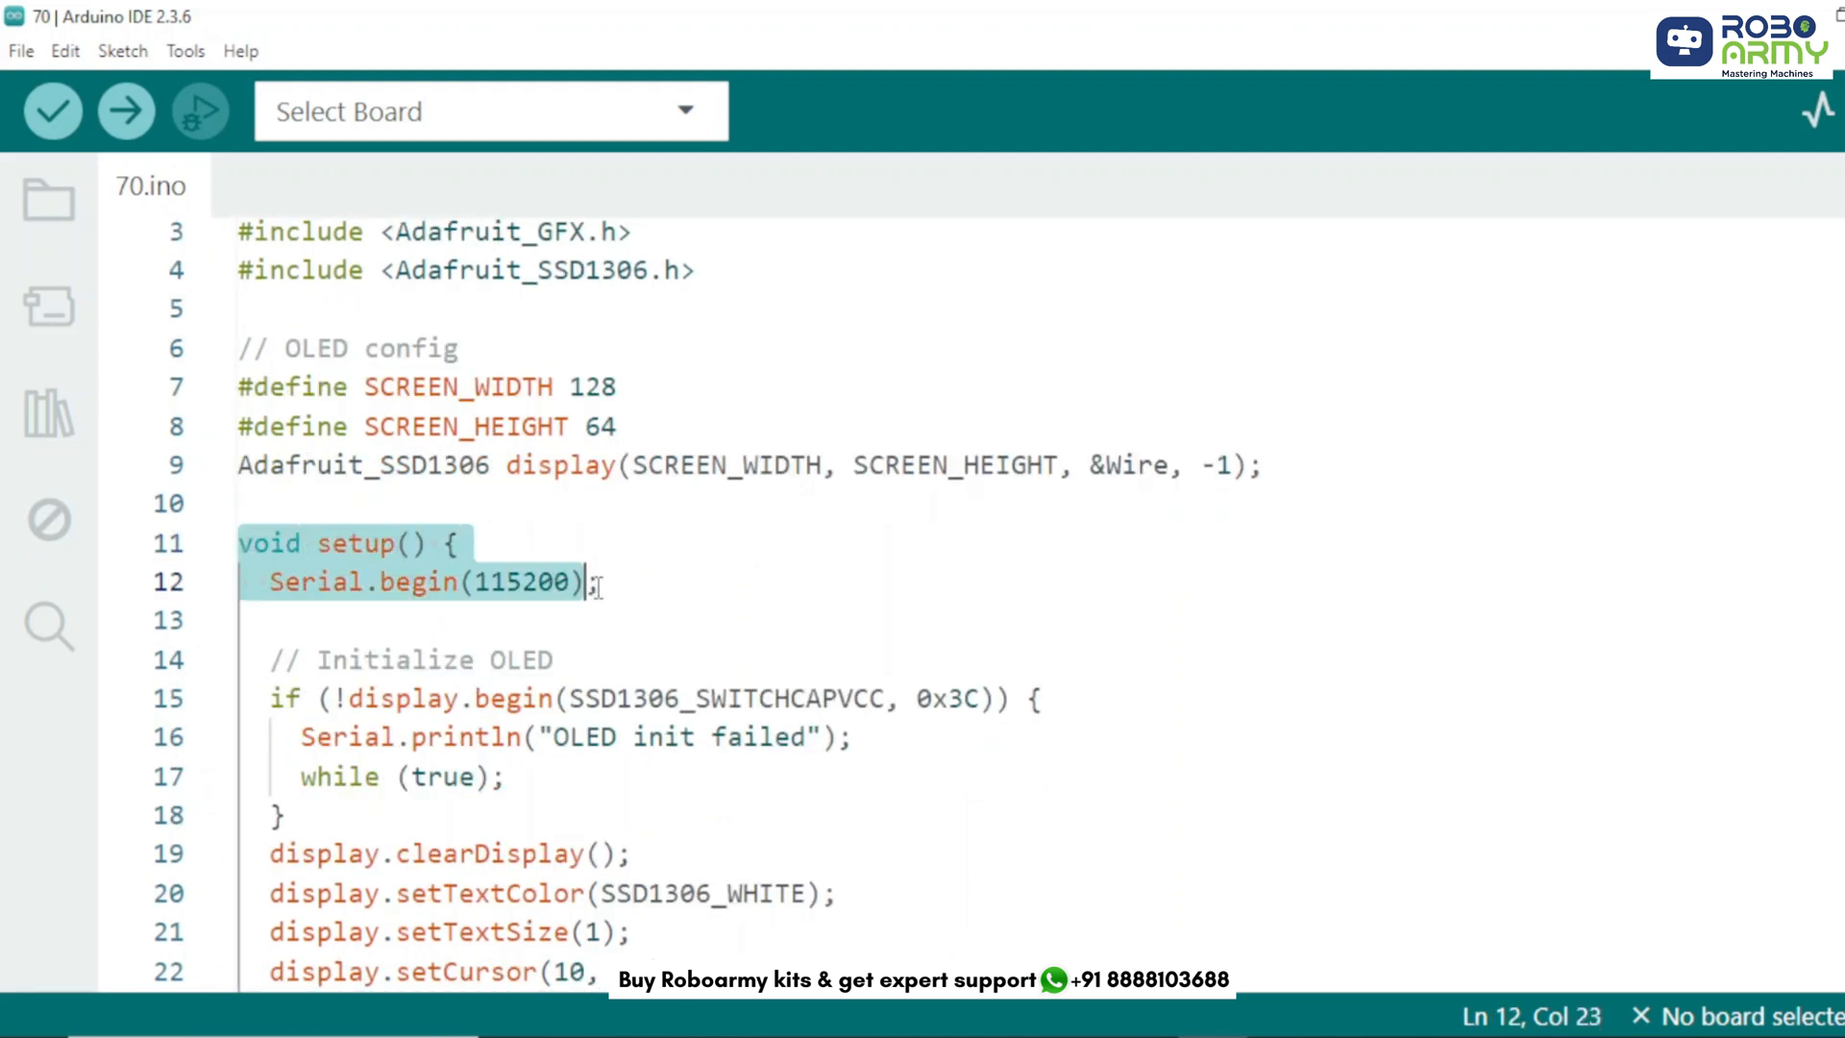
{"action": "type", "text": ";"}
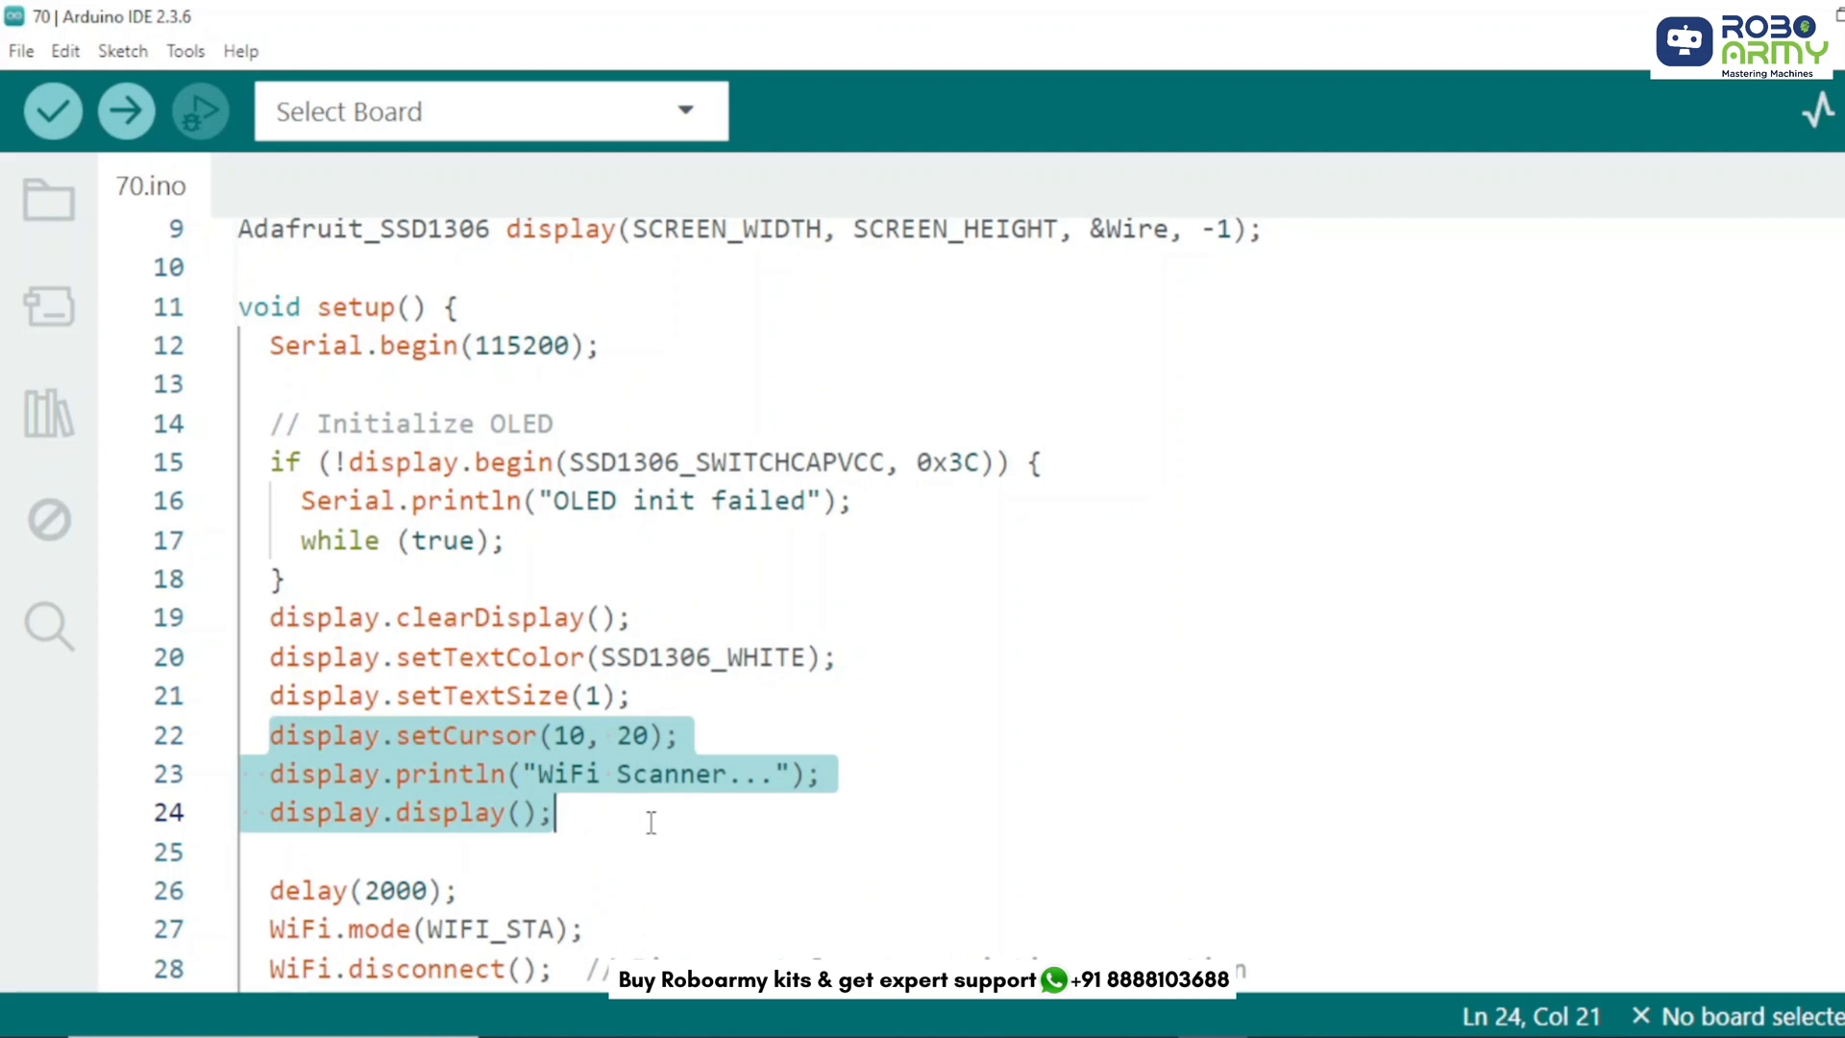
{"action": "scroll", "scroll_direction": "down", "scroll_amount": 3}
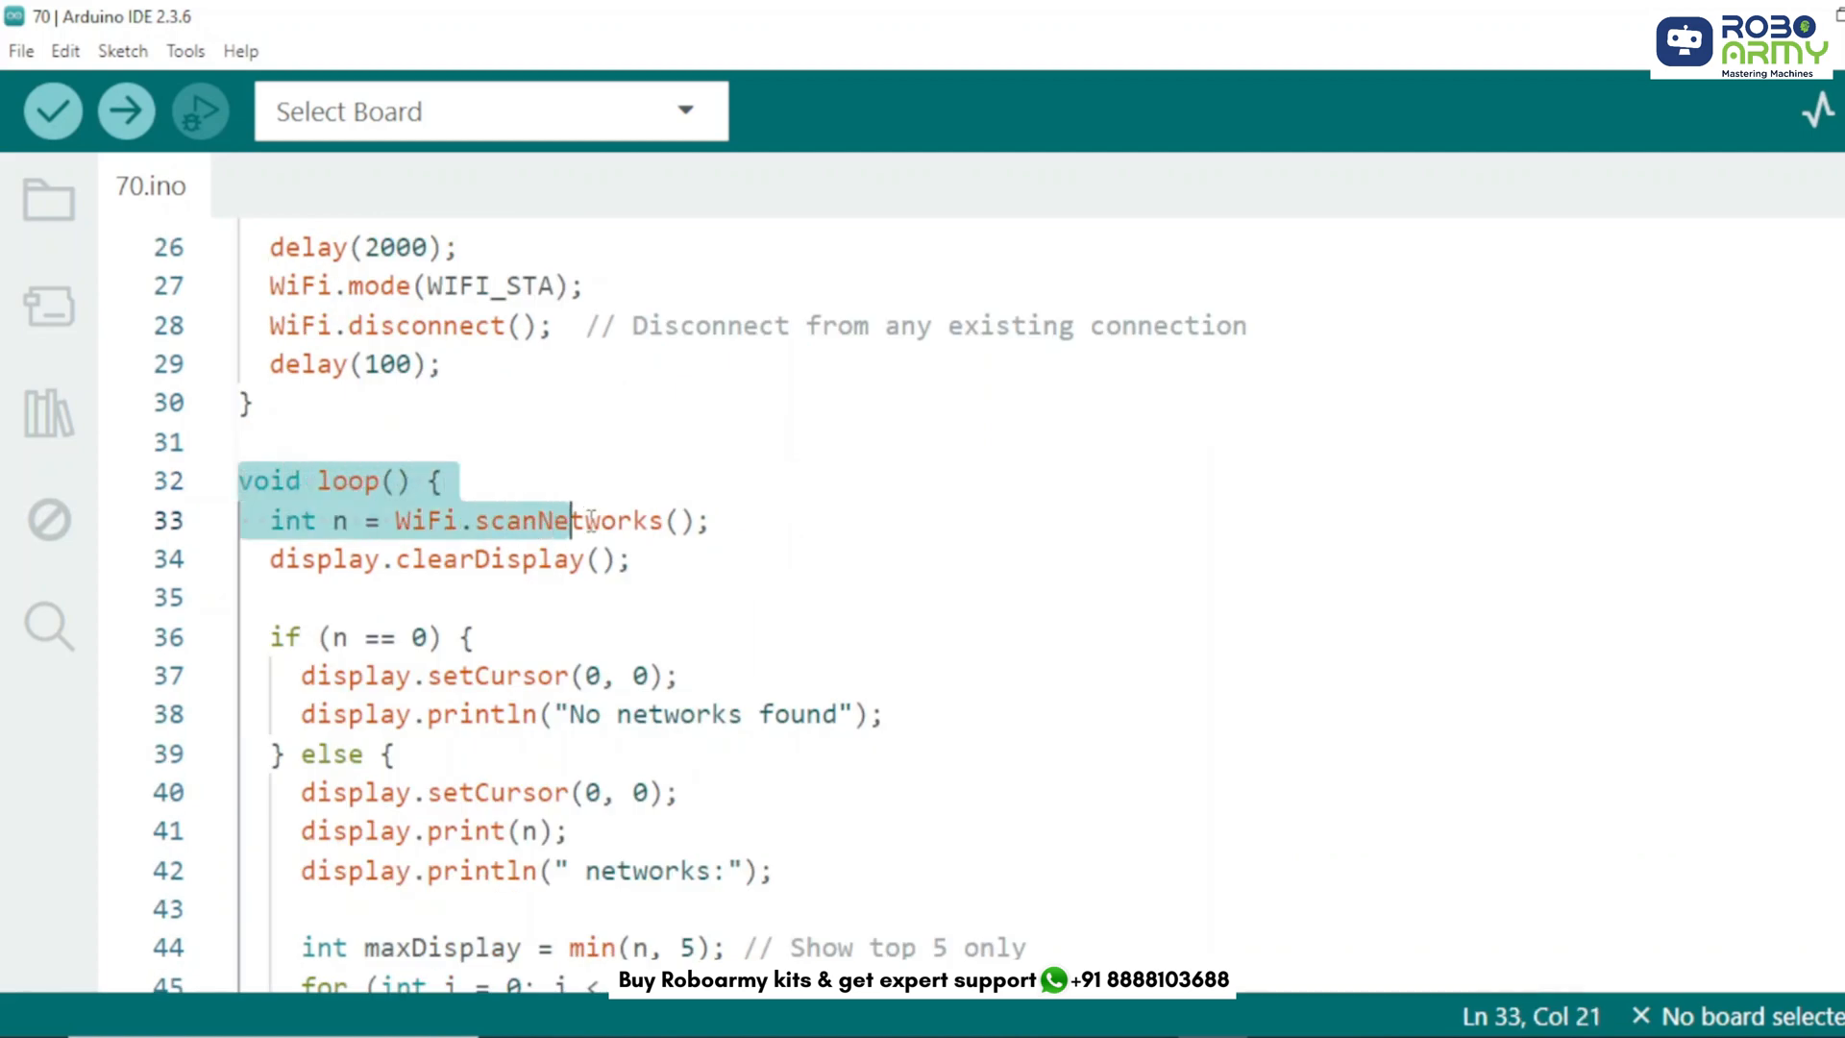
{"action": "left_click", "coordinate": [718, 520]}
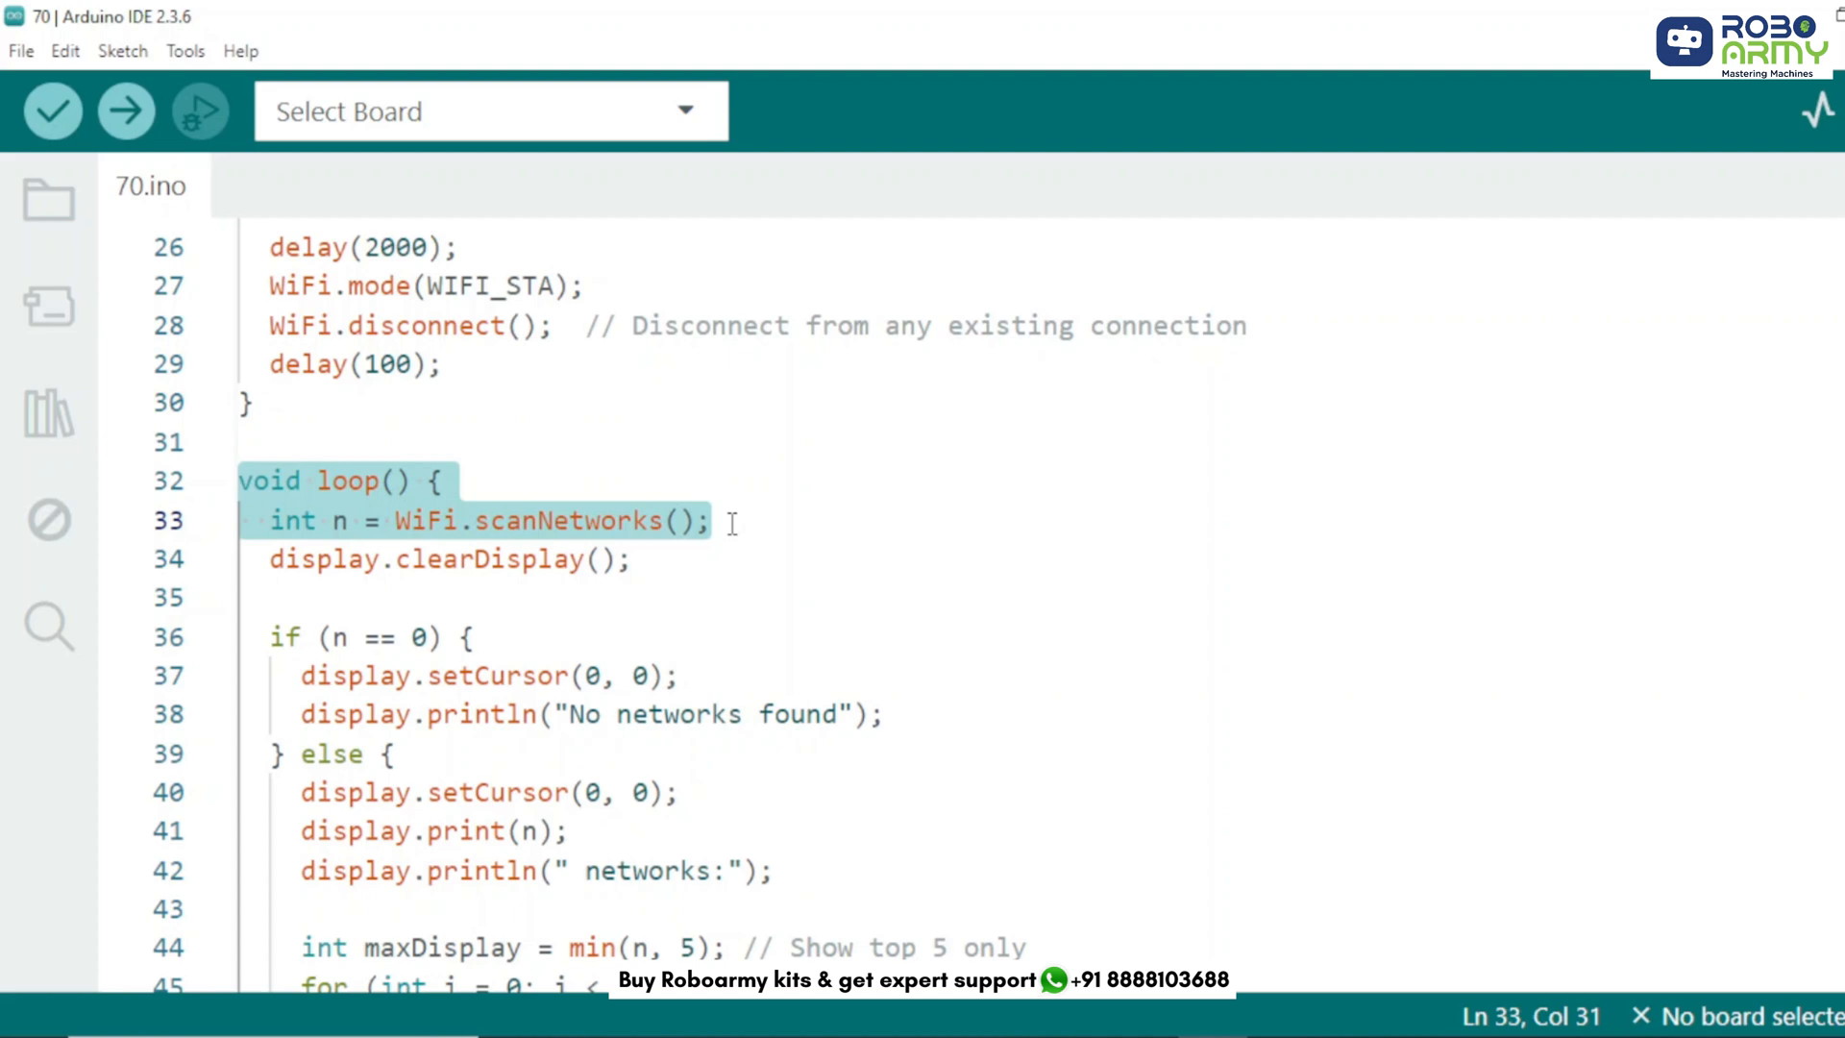
{"action": "left_click", "coordinate": [885, 714]}
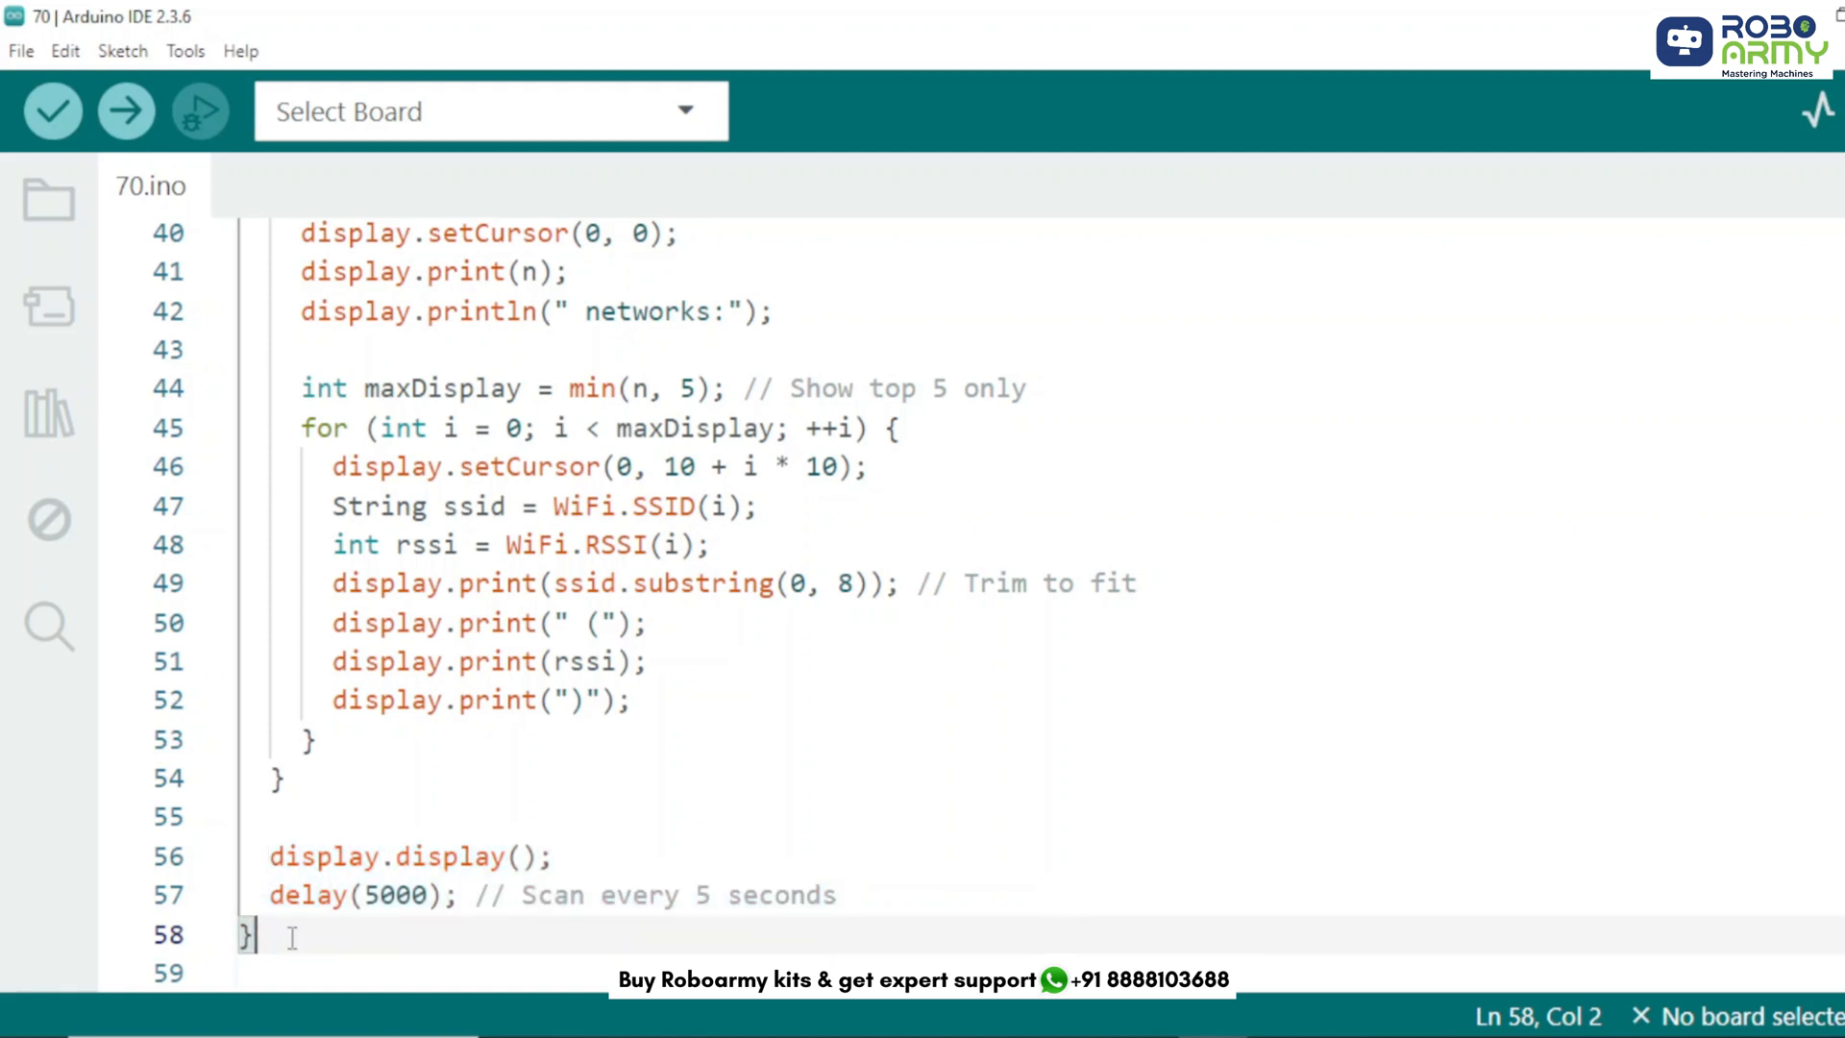
Step: Select ESP32 Dev Module as the board on serial port COM5
{"action": "left_click", "coordinate": [184, 51]}
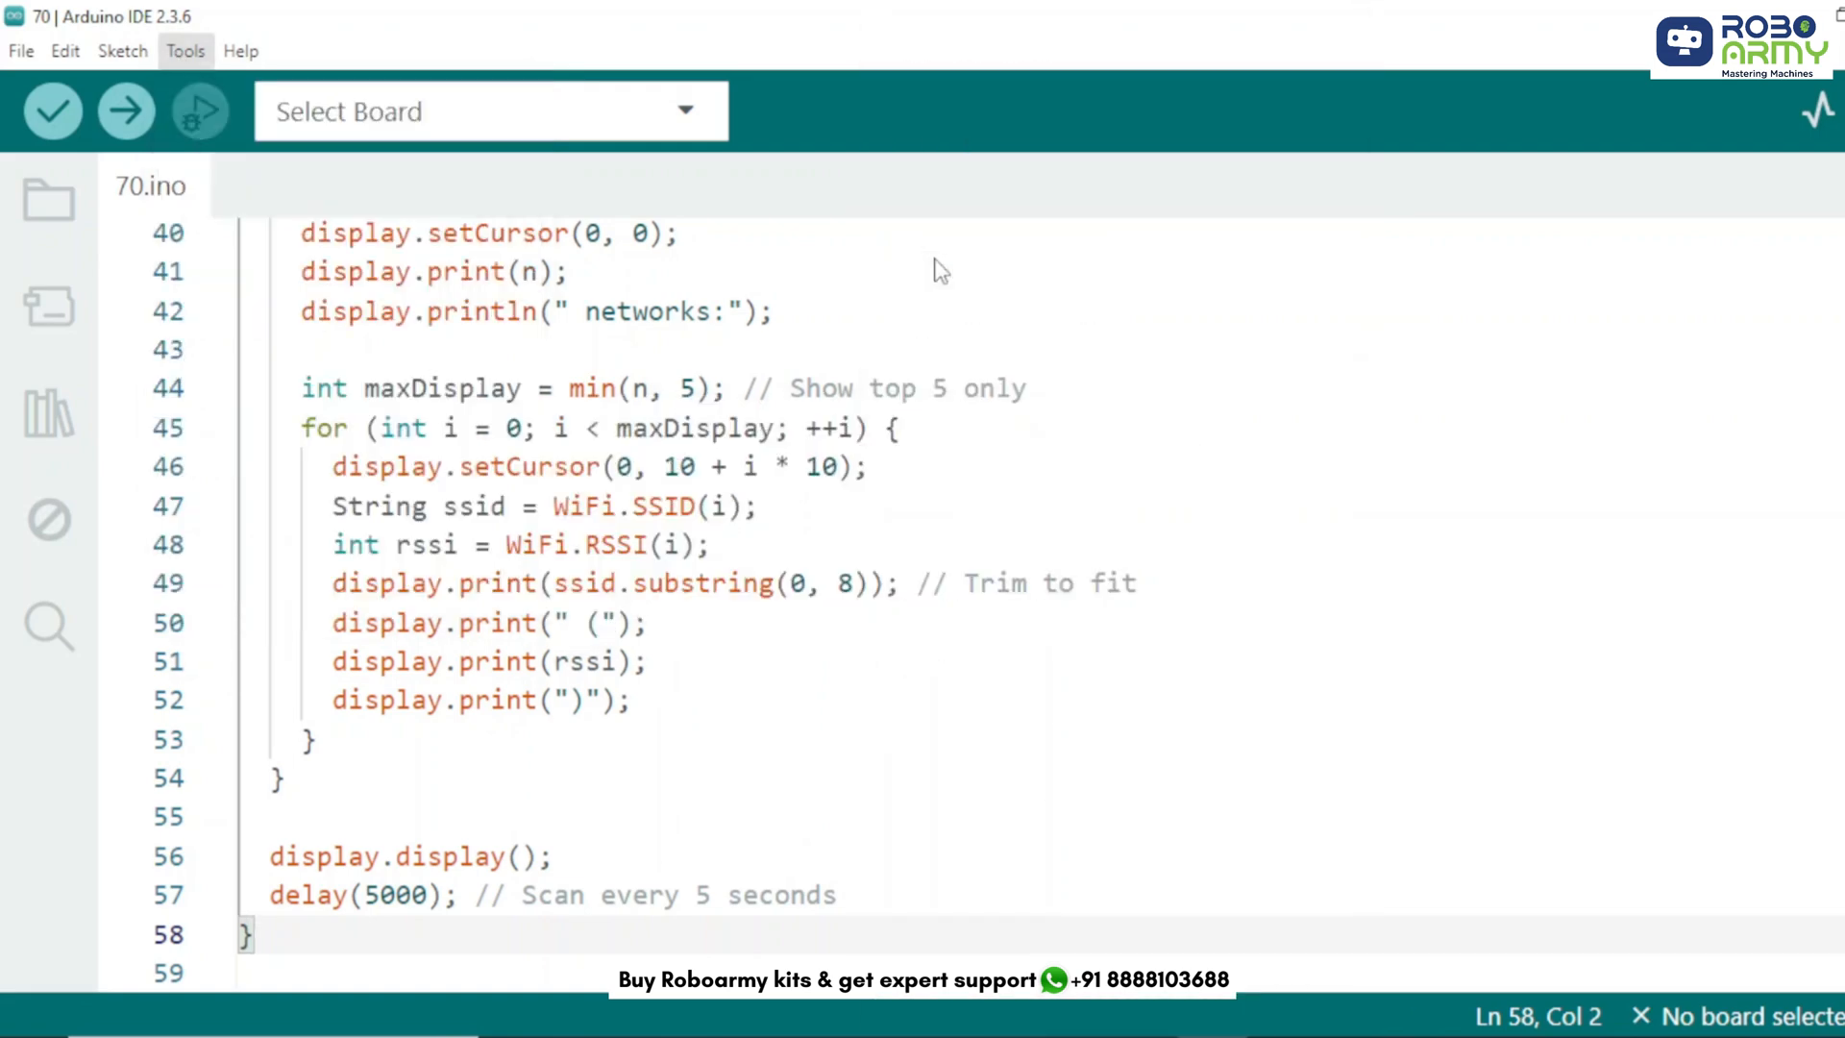
{"action": "left_click", "coordinate": [185, 51]}
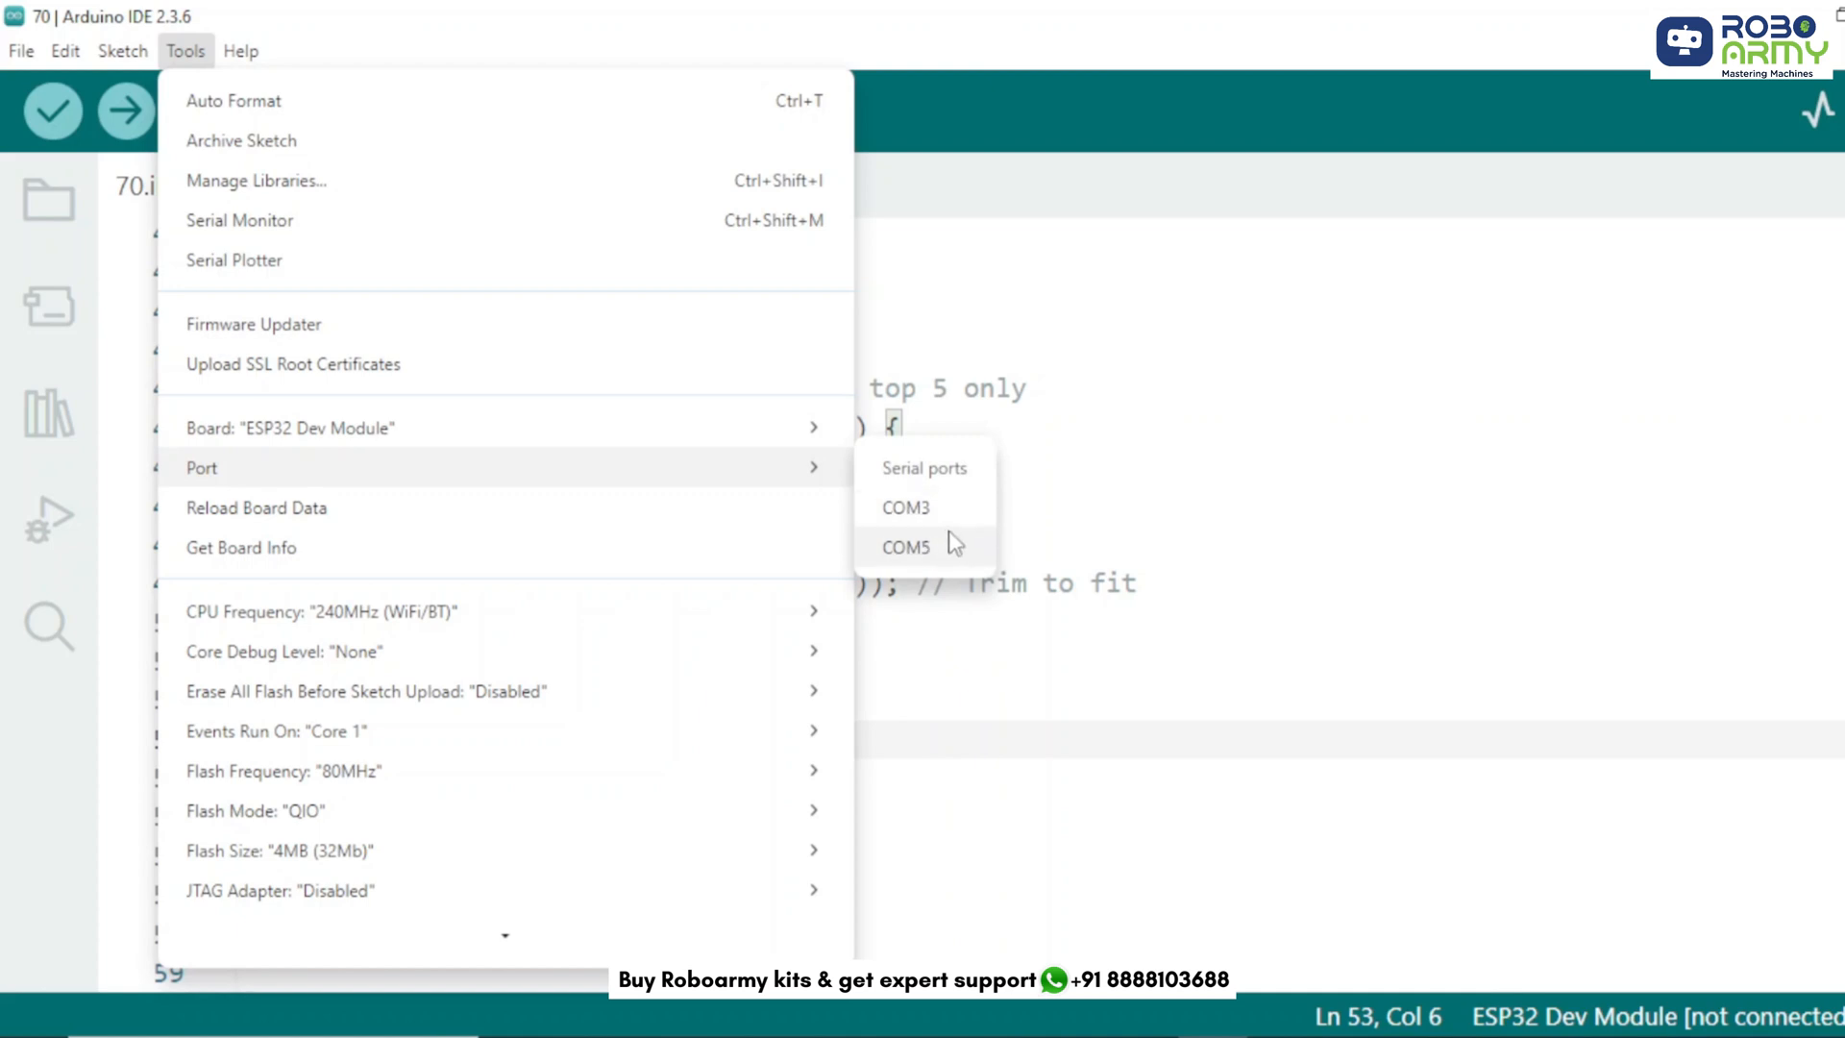
{"action": "left_click", "coordinate": [906, 546]}
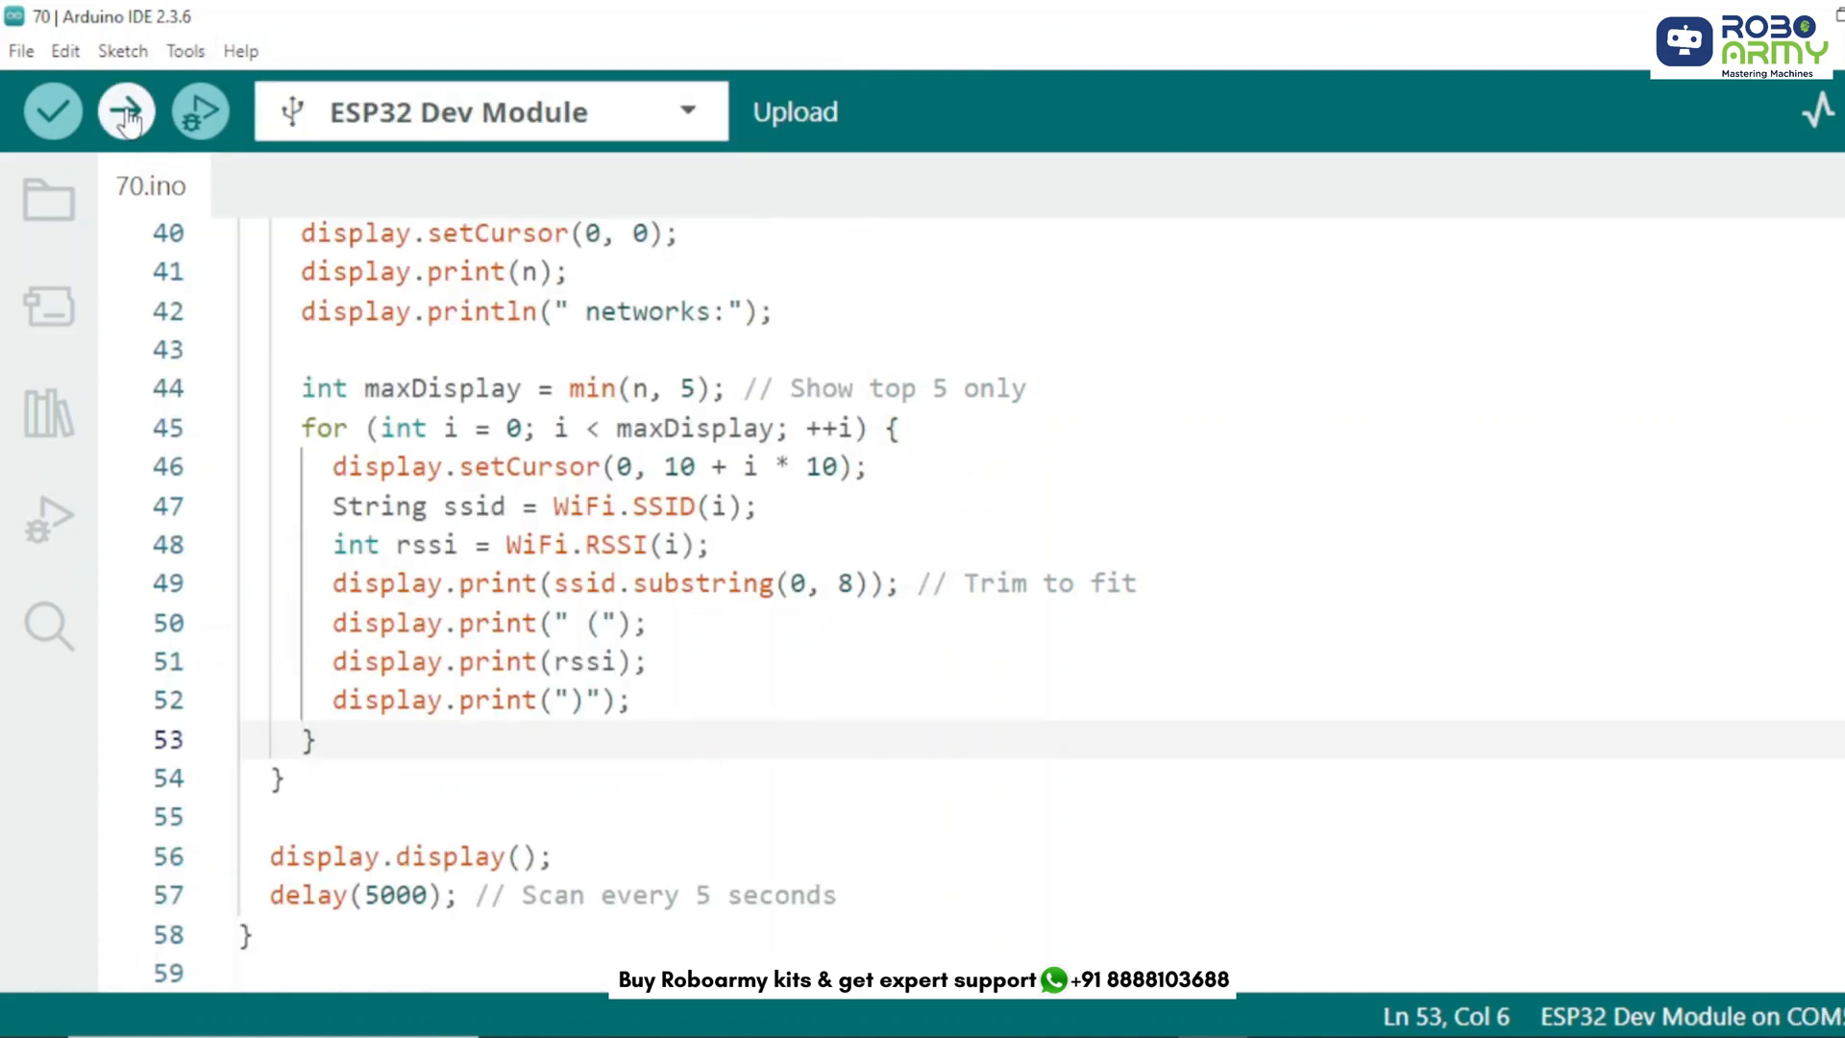
Step: Upload the WiFi-scanner sketch until the board hard-resets via RTS
{"action": "left_click", "coordinate": [125, 111]}
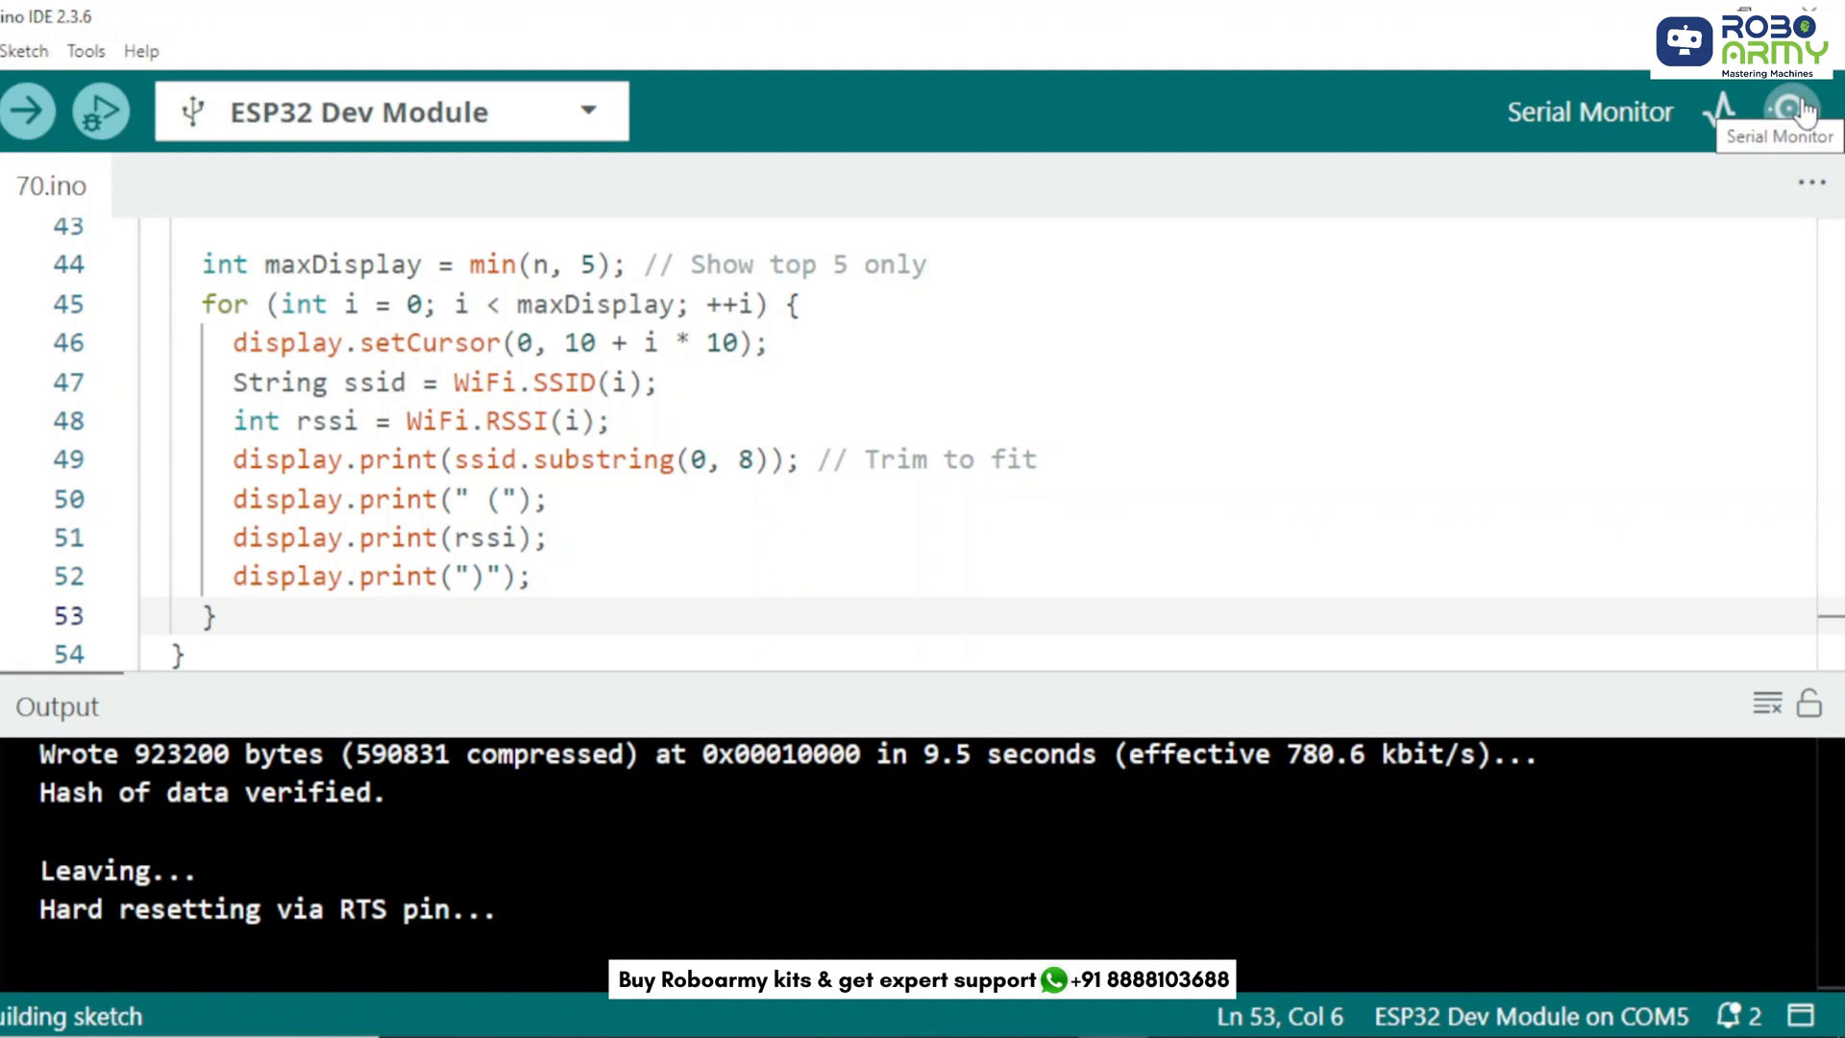
Step: Open the Serial Monitor on COM5 at 115200 baud
{"action": "left_click", "coordinate": [1788, 111]}
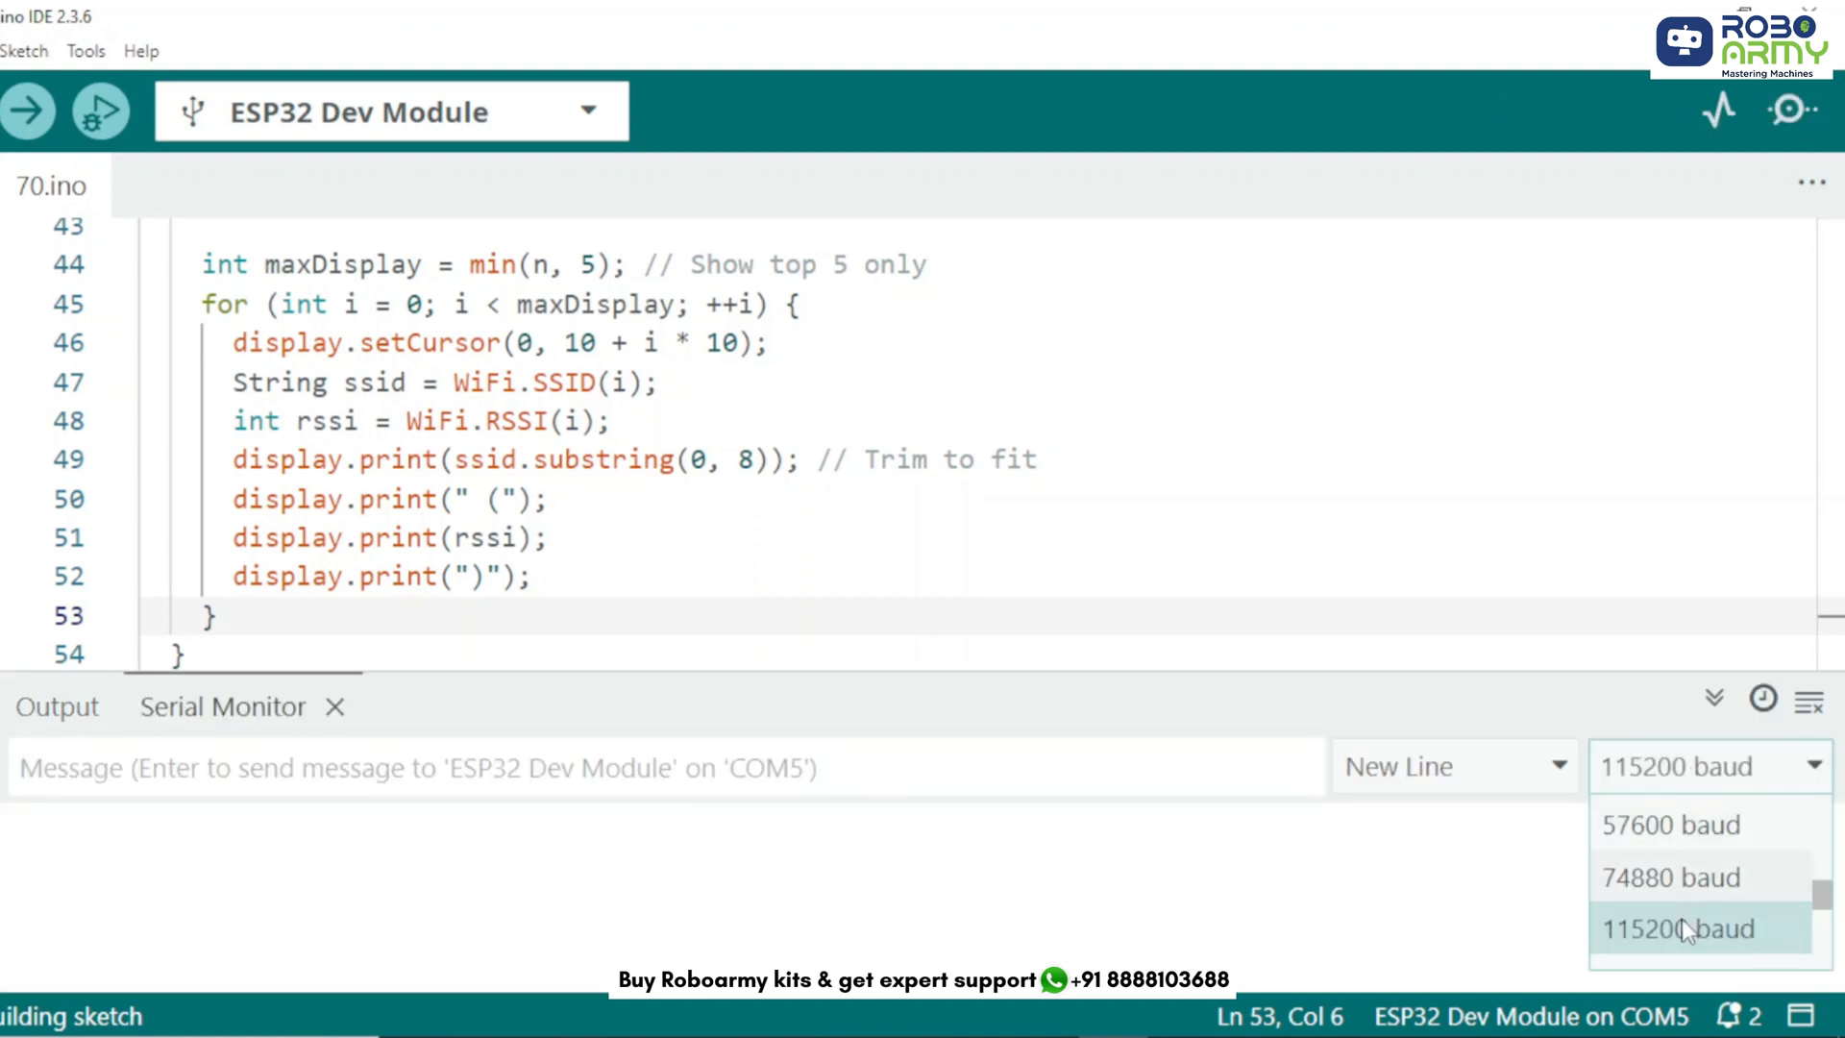
{"action": "left_click", "coordinate": [1679, 928]}
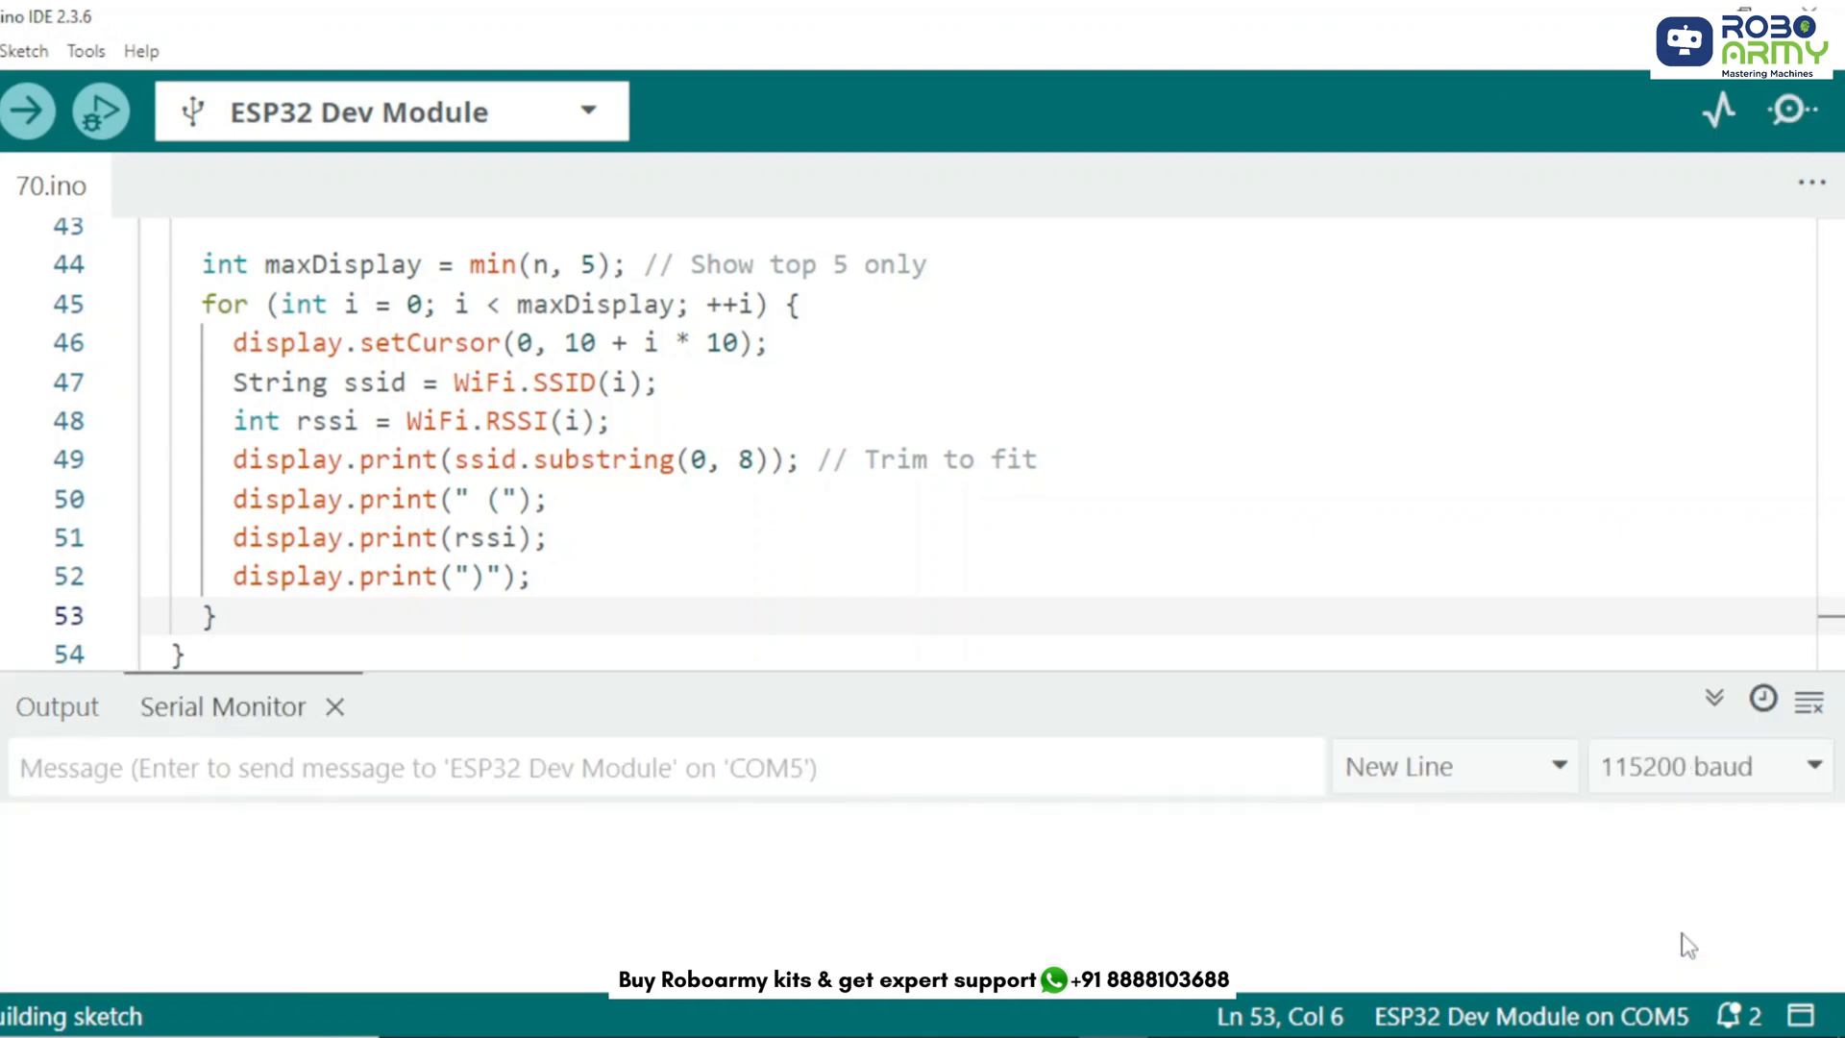